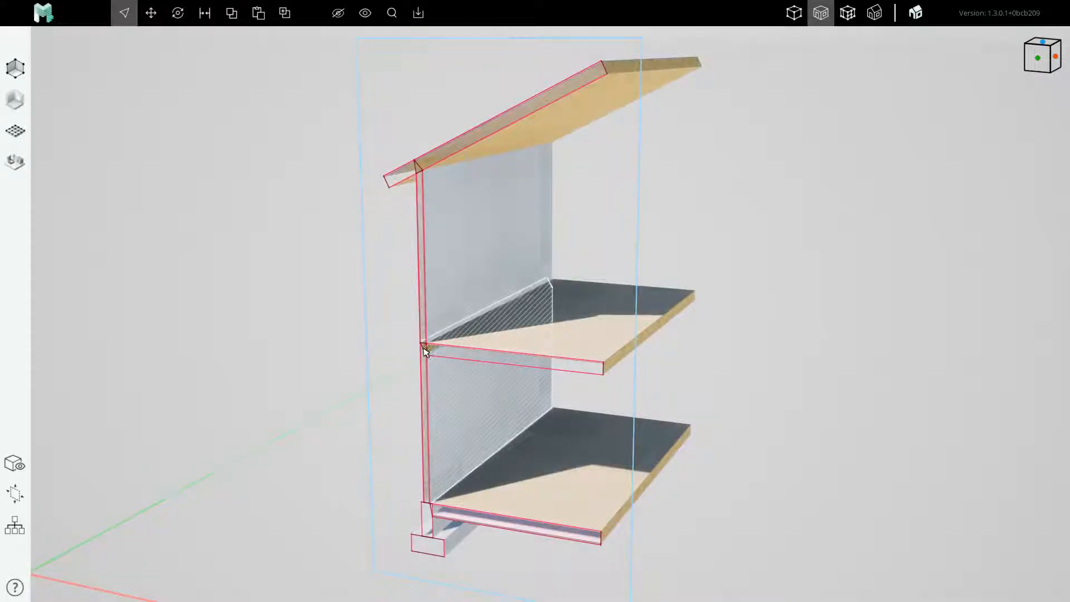
- Zoom in on the middle floor slab's junction with the exterior wall in massing mode
scroll("down", 3)
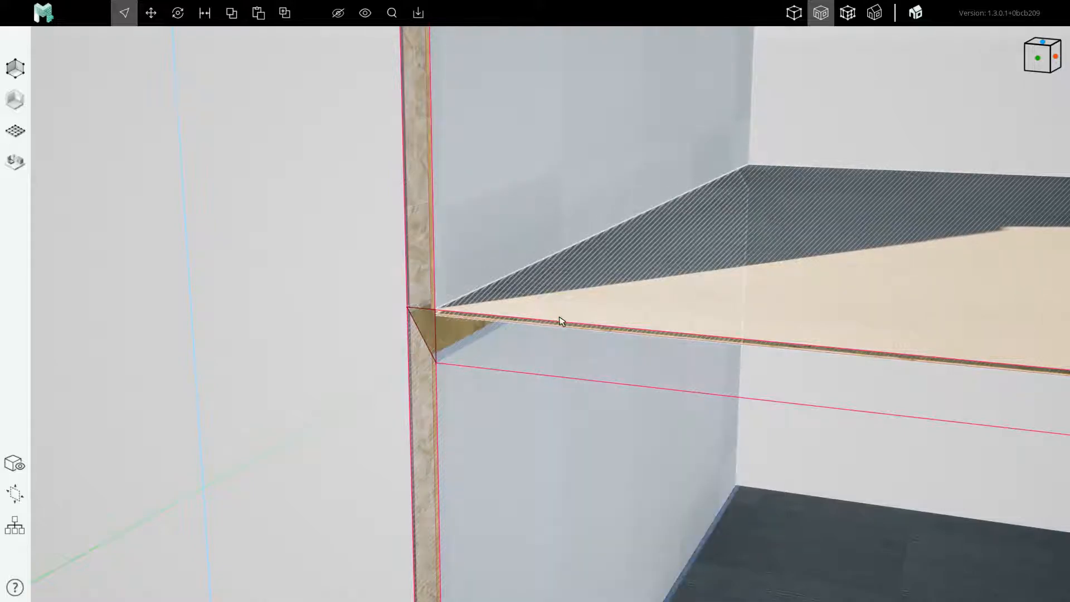
left_click(793, 12)
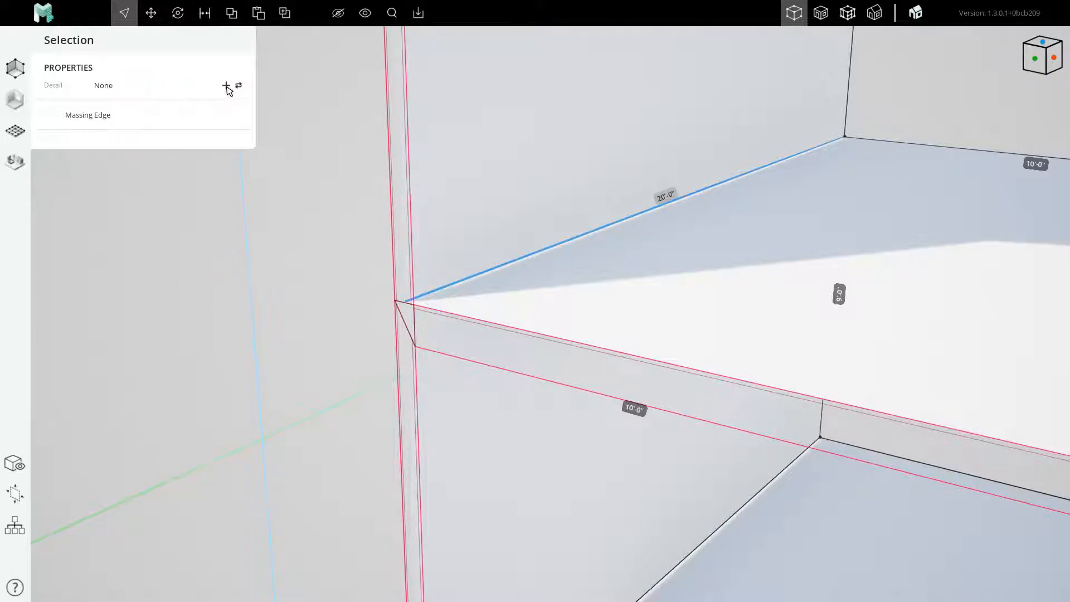
- Add a new detail to the selected floor edge and preview it in textured view
left_click(227, 86)
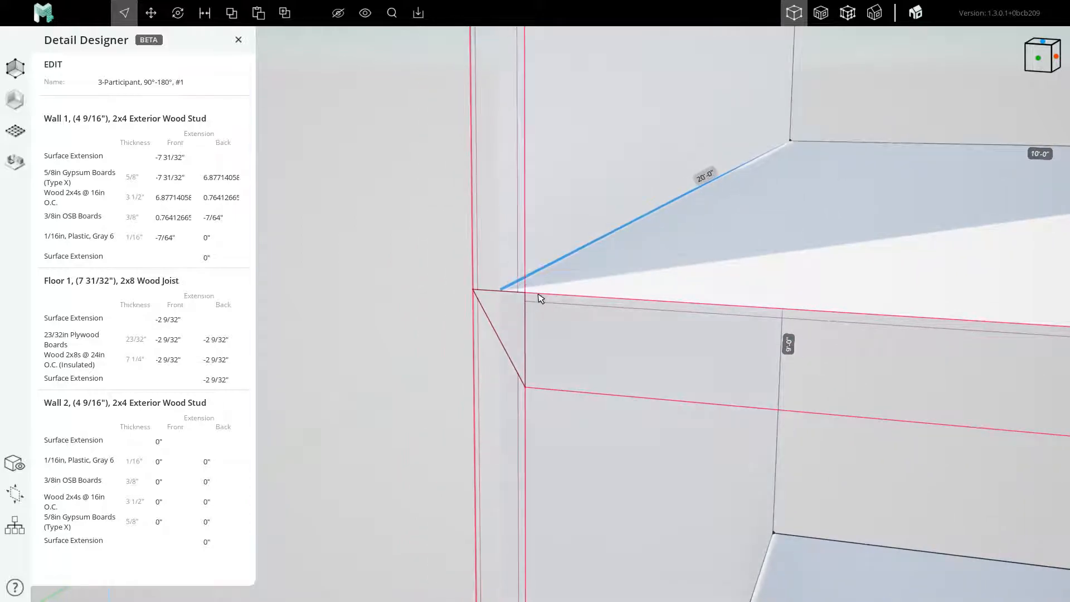
left_click(820, 13)
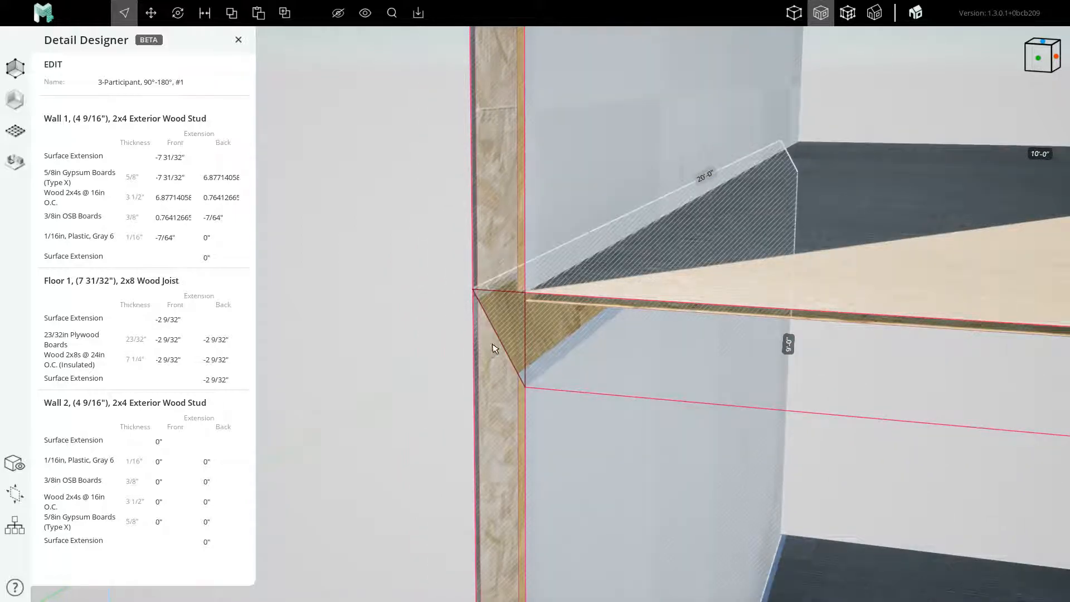
left_click(793, 12)
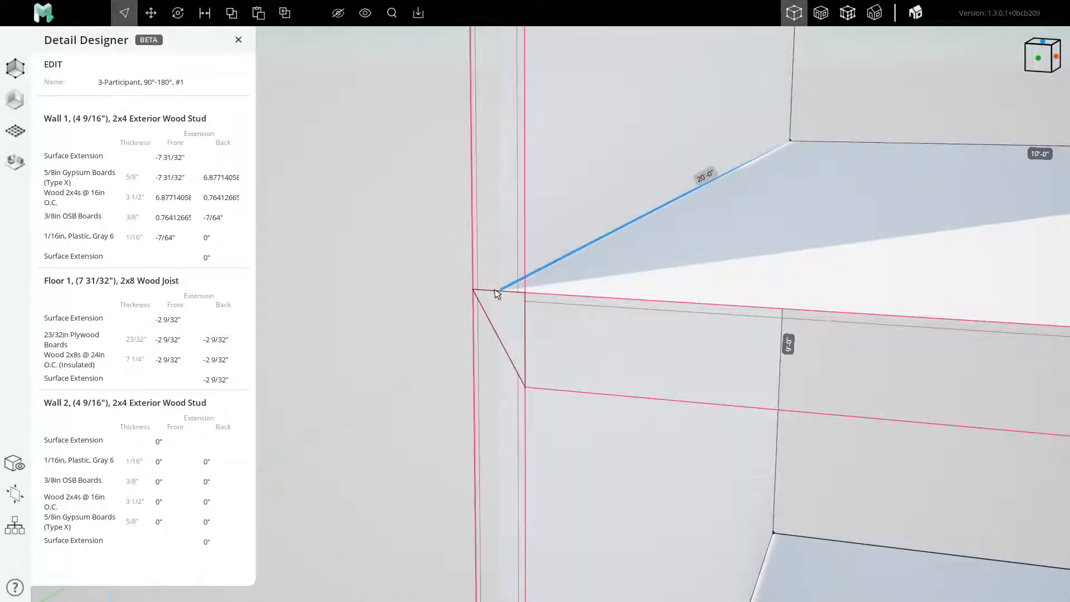
mouse_move(357, 357)
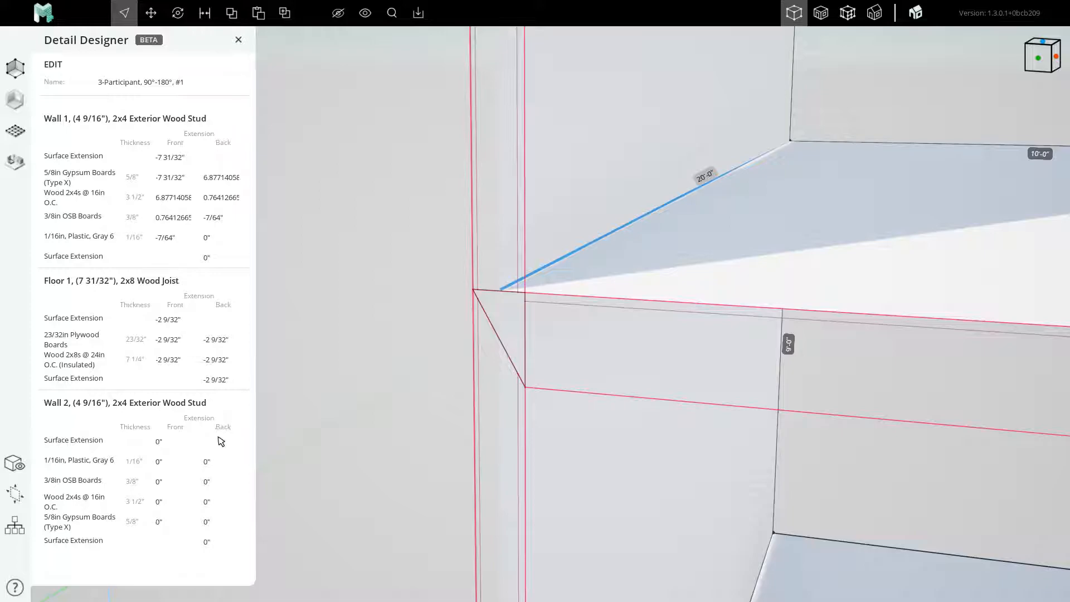
left_click(219, 237)
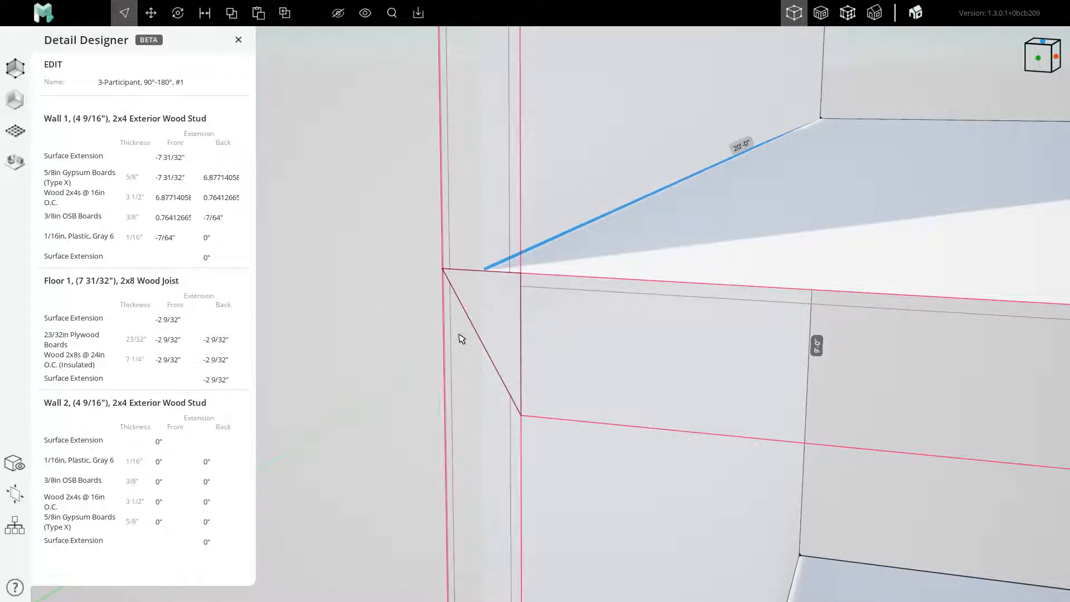
- Enter 1 27/32 as the front and back extensions for Floor 1's plywood and 2x8 rows
left_click(172, 339)
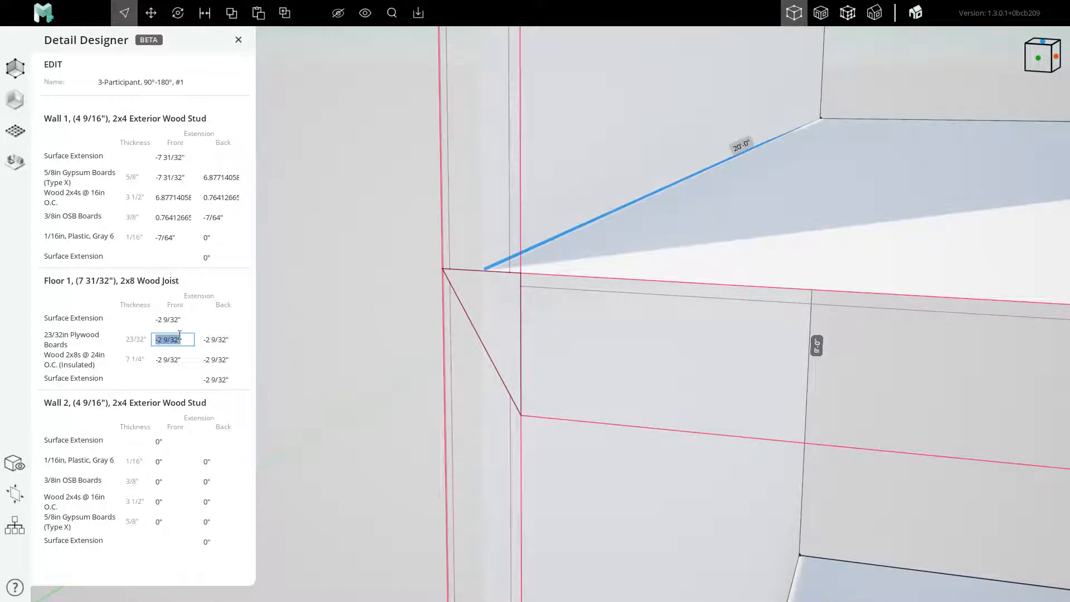
type("1 27/32")
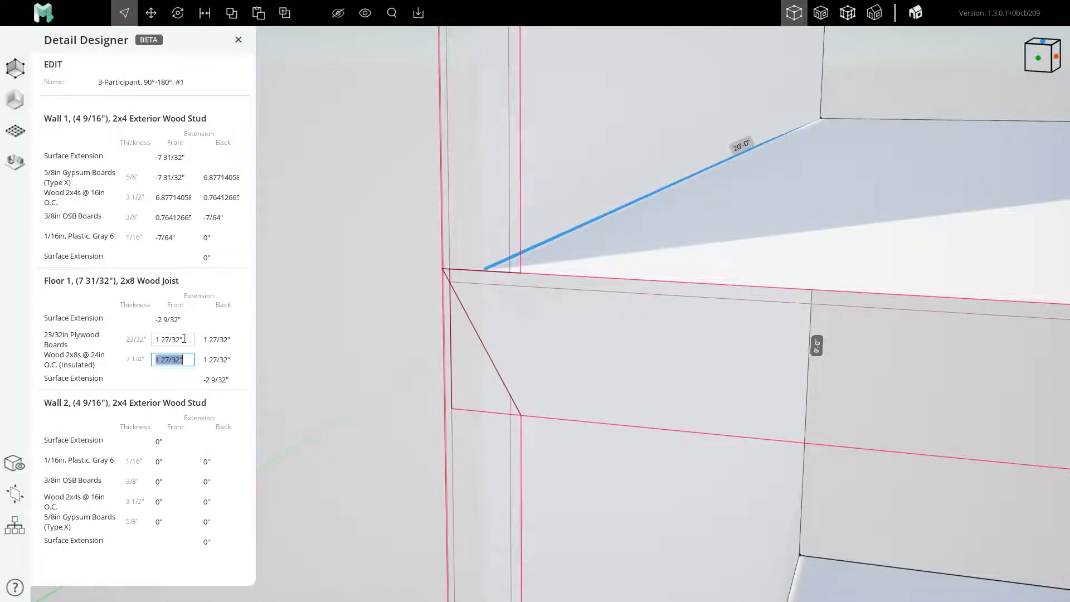
left_click(172, 340)
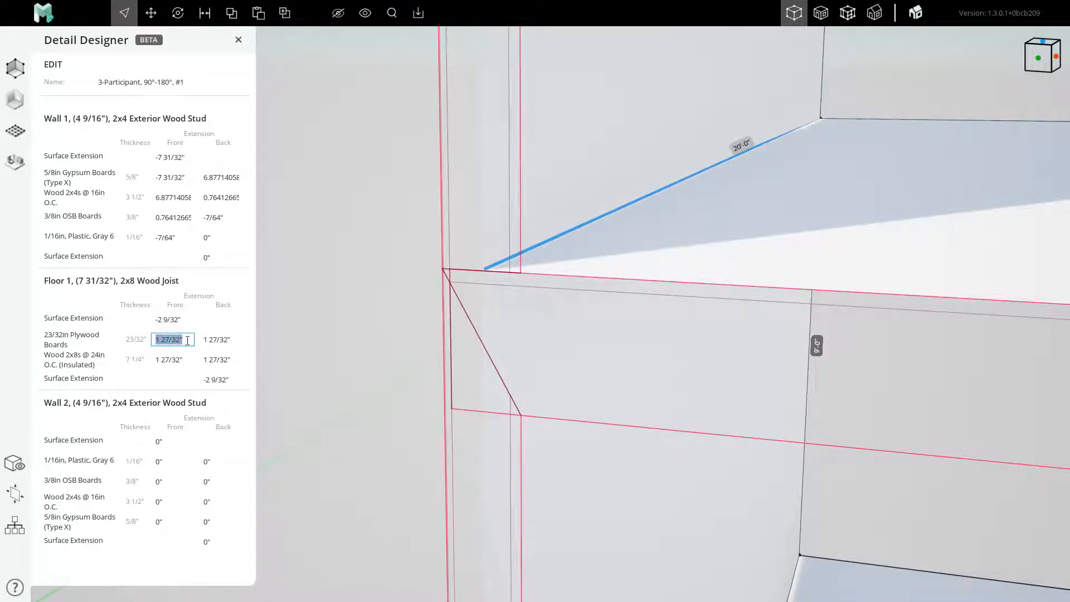
left_click(219, 339)
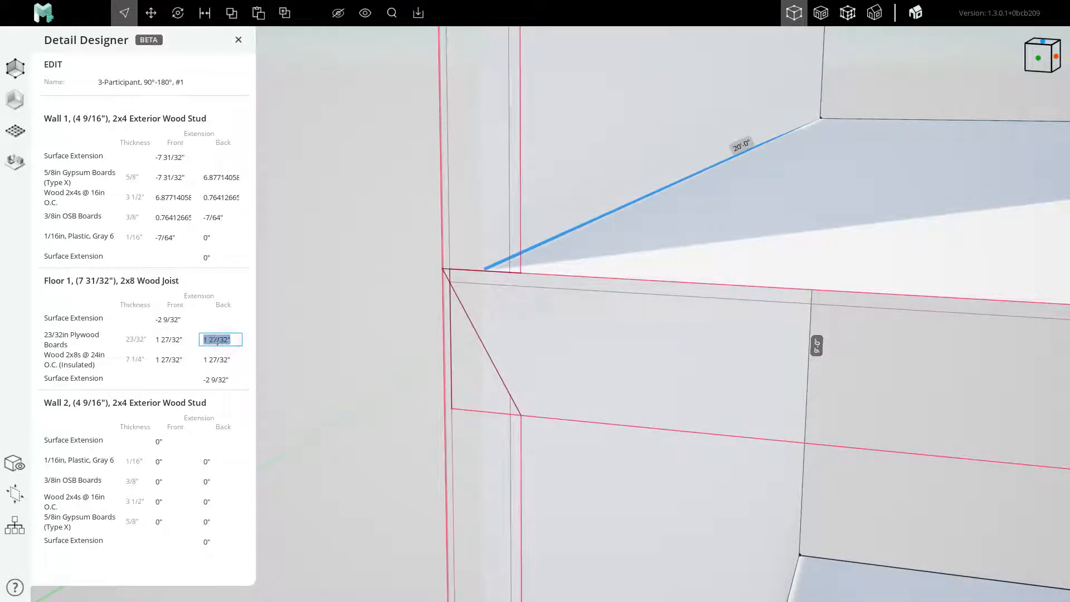
left_click(173, 359)
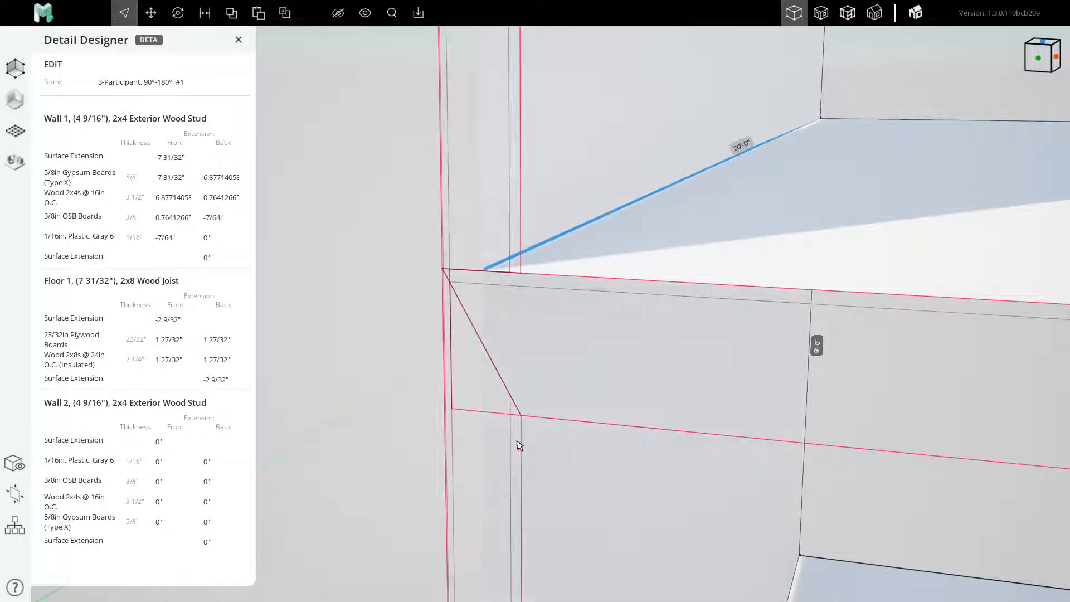
- Start entering -7 31/32 extensions on Wall 1's plastic layer
left_click(170, 236)
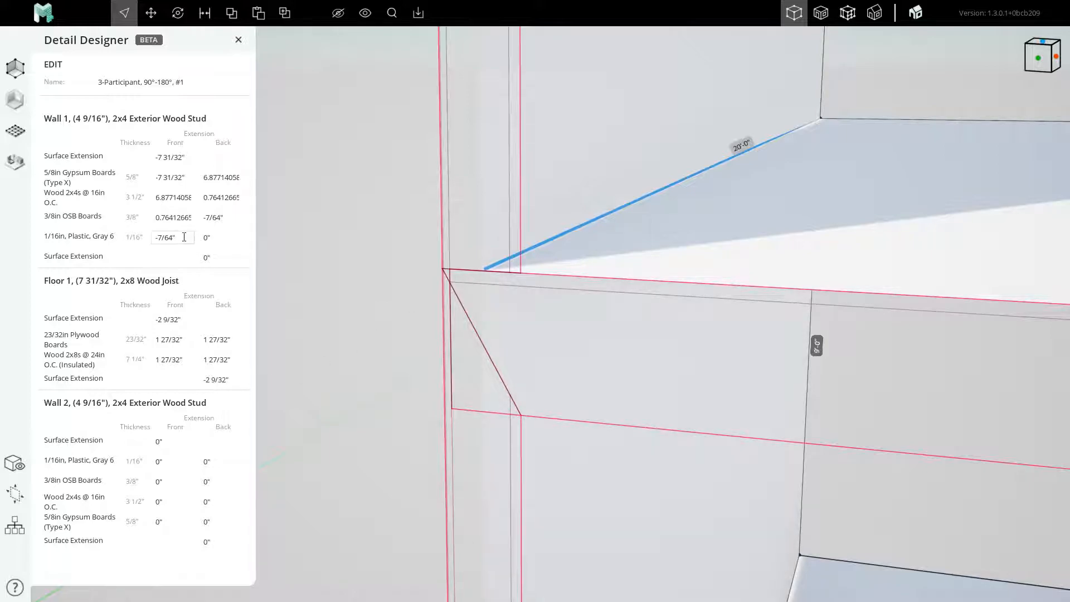
left_click(172, 158)
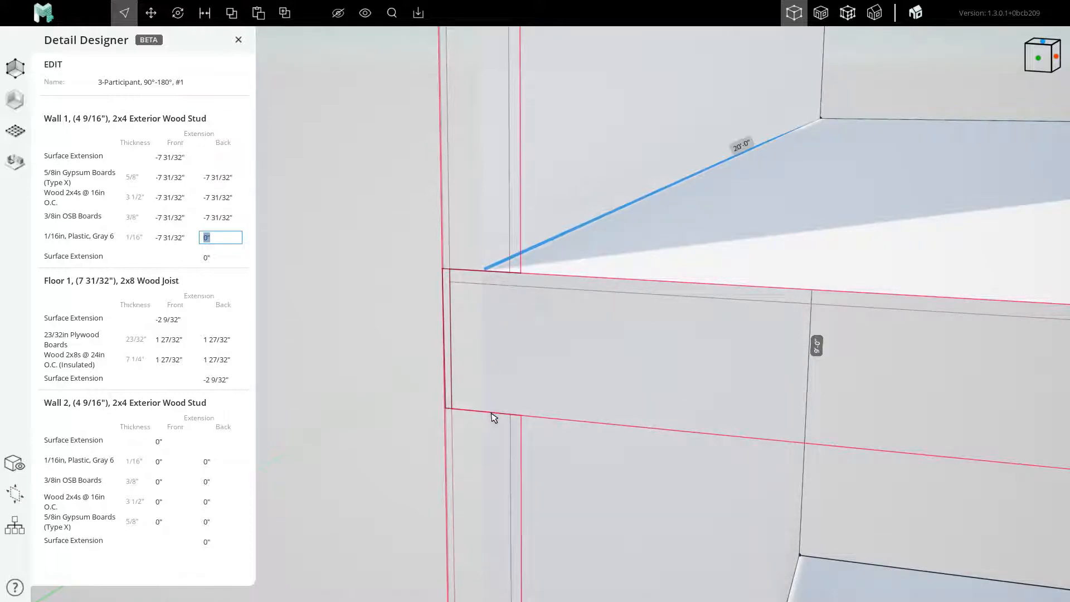
mouse_move(492, 316)
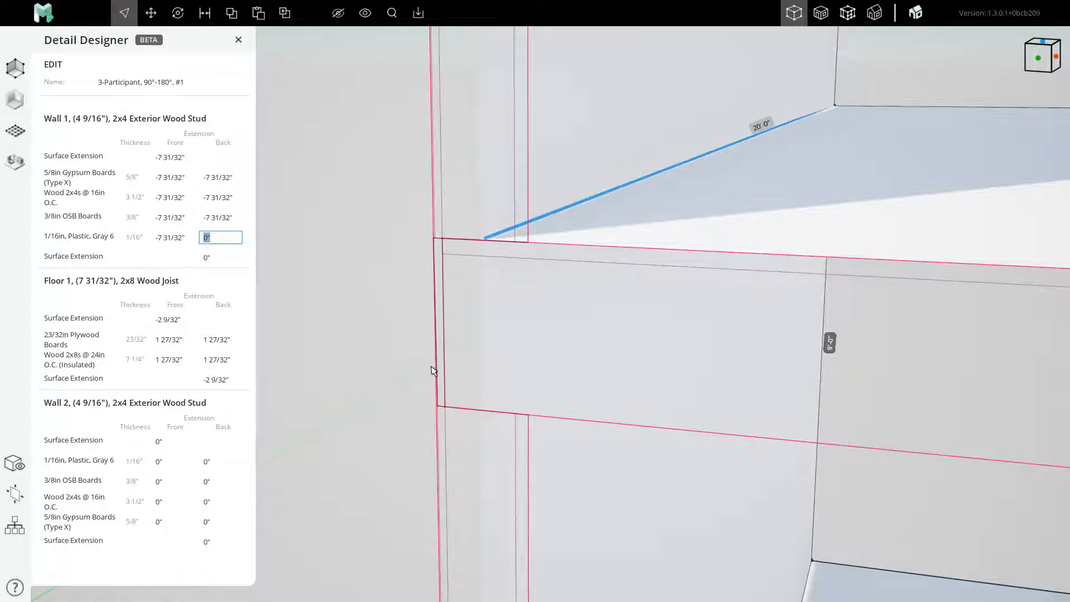
mouse_move(170, 191)
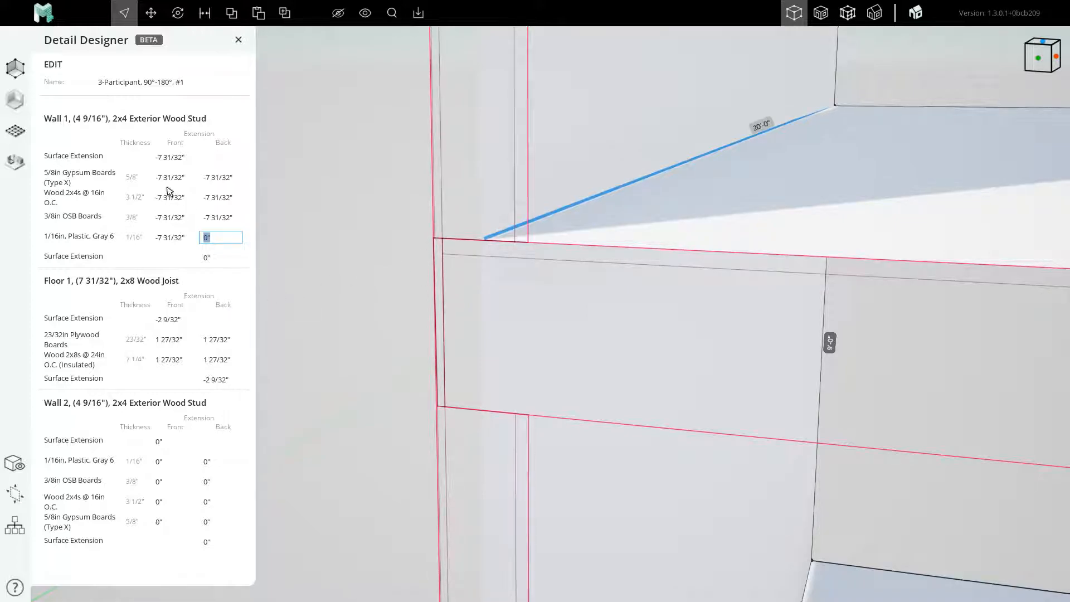
mouse_move(442, 273)
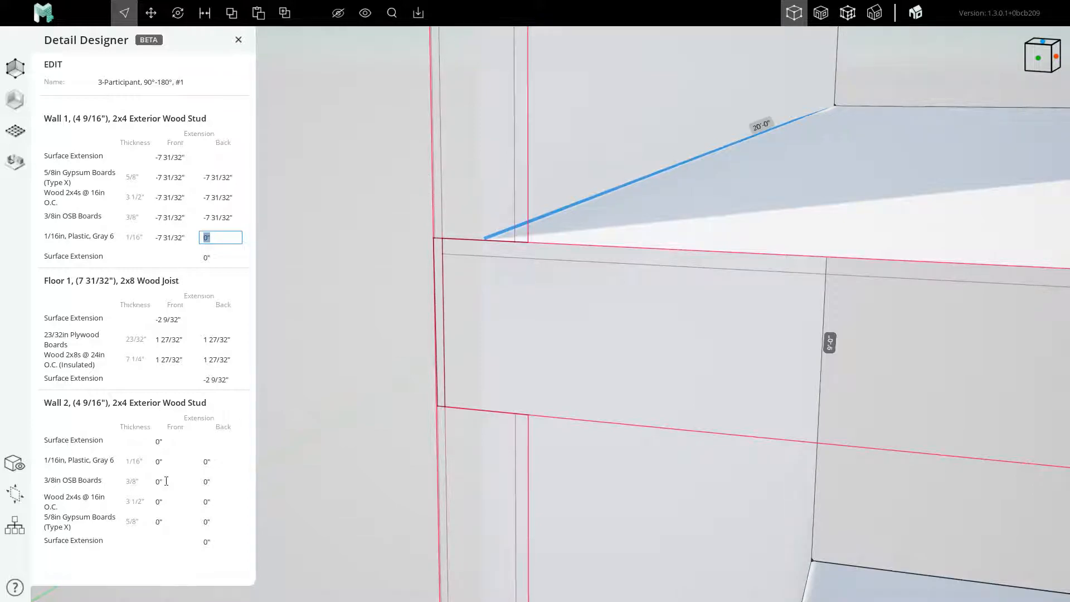
- Set Wall 2's plastic and OSB extensions to 4 and Wall 1's to -4
left_click(172, 461)
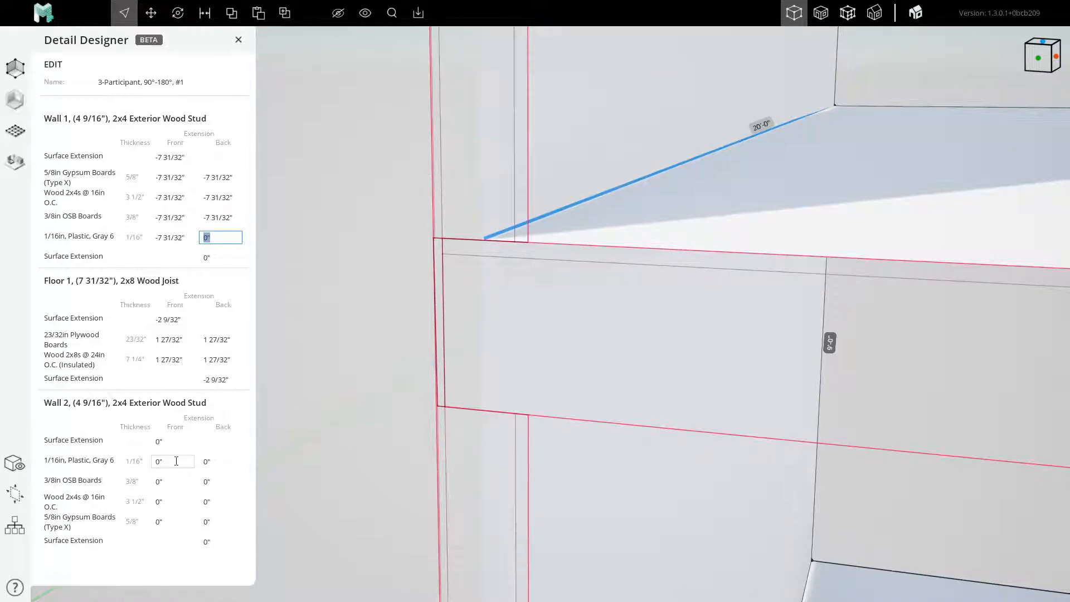
left_click(172, 462)
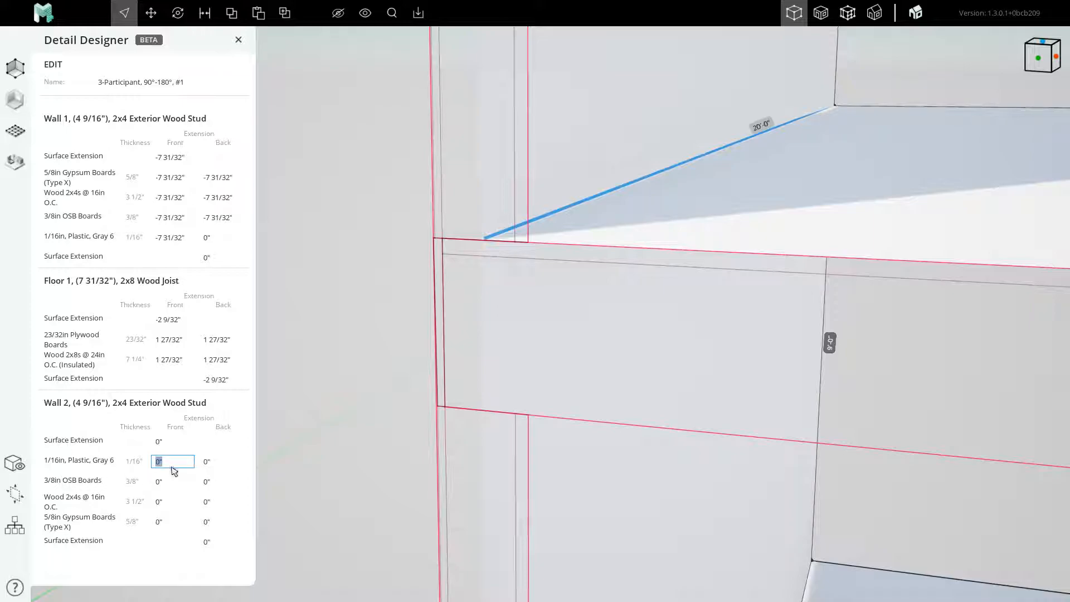
type("4")
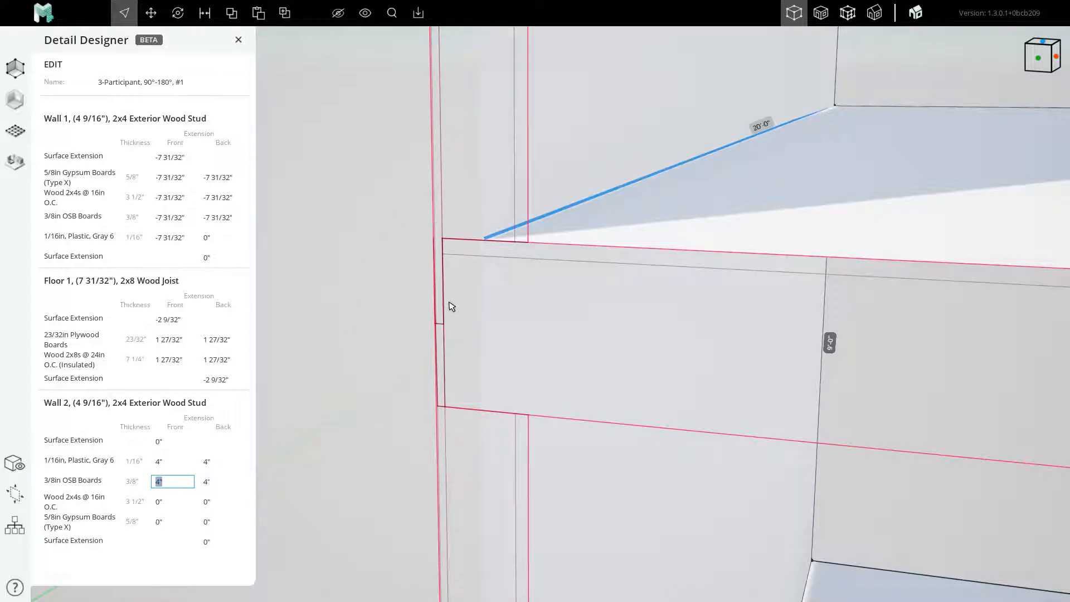
mouse_move(435, 298)
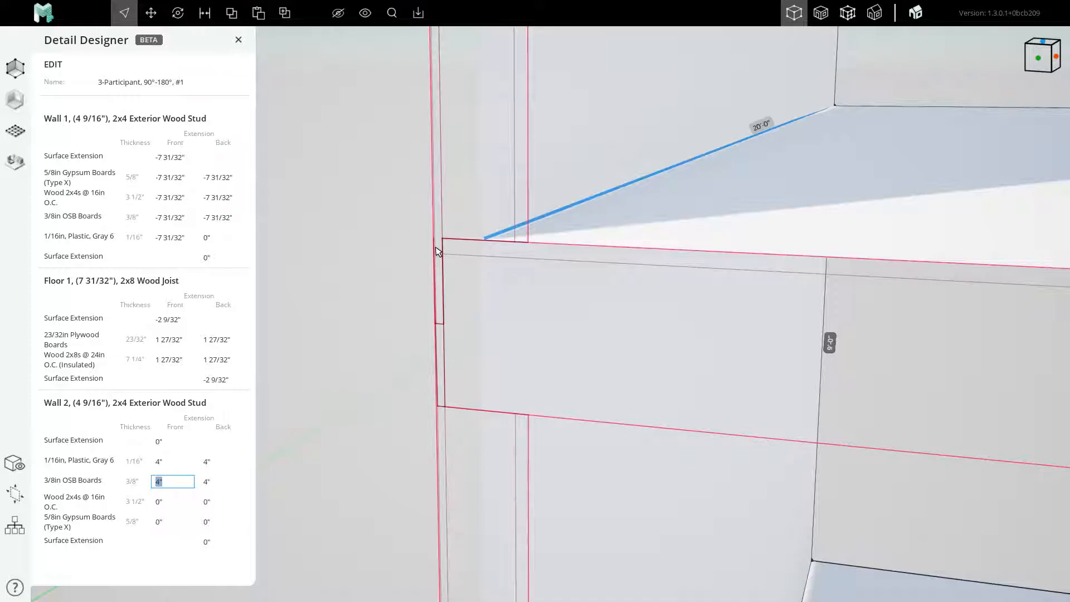
left_click(171, 197)
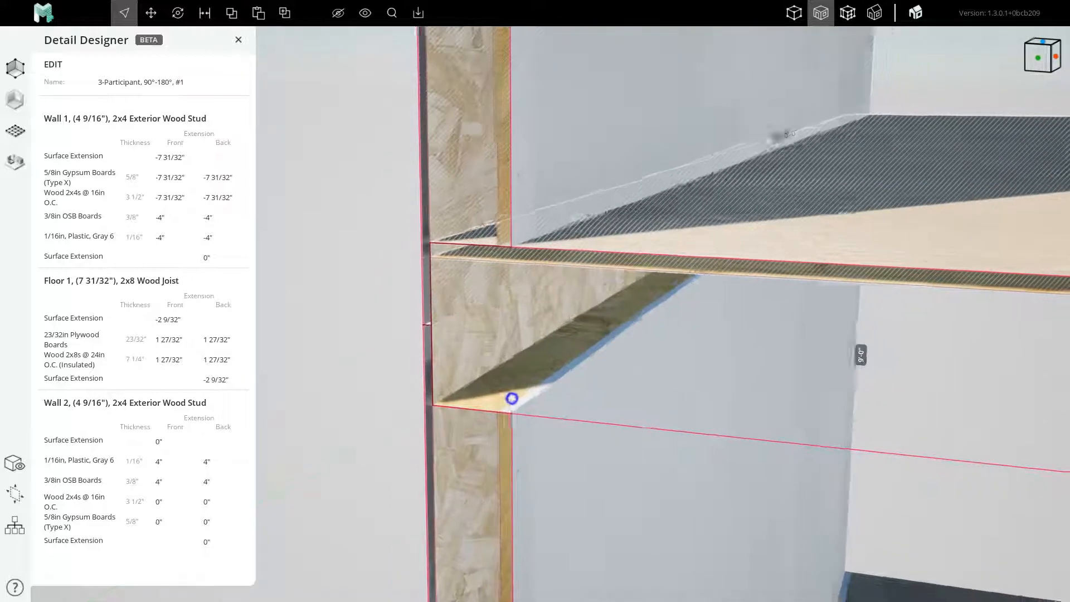
- Rename the detail 'Typical Floor Plate At Exterior Wall' and close Detail Designer
left_click(139, 82)
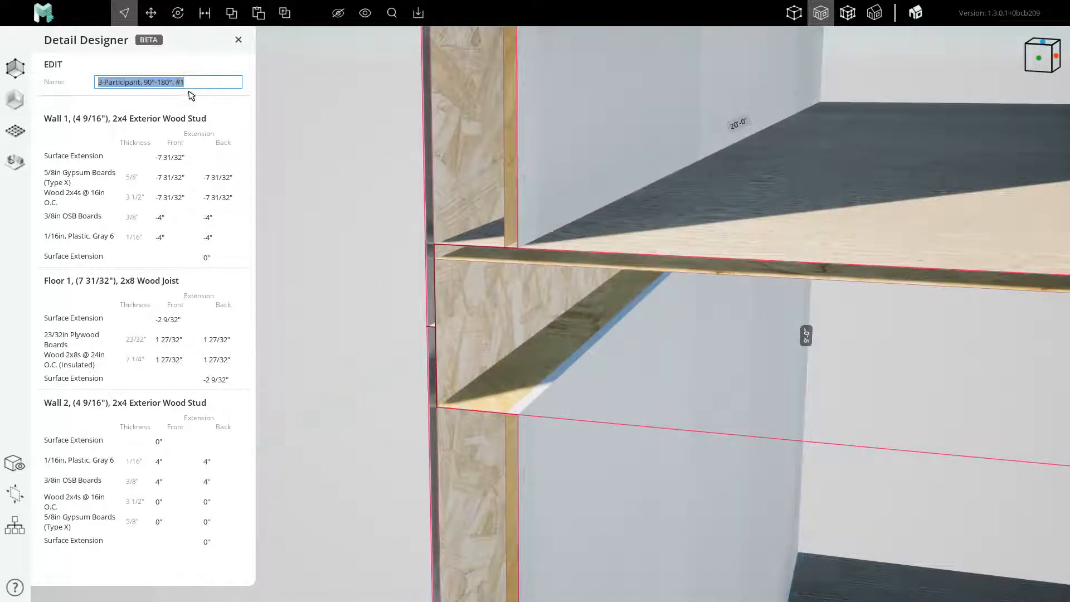
type("Typical Floor Plate At Exterior Wall")
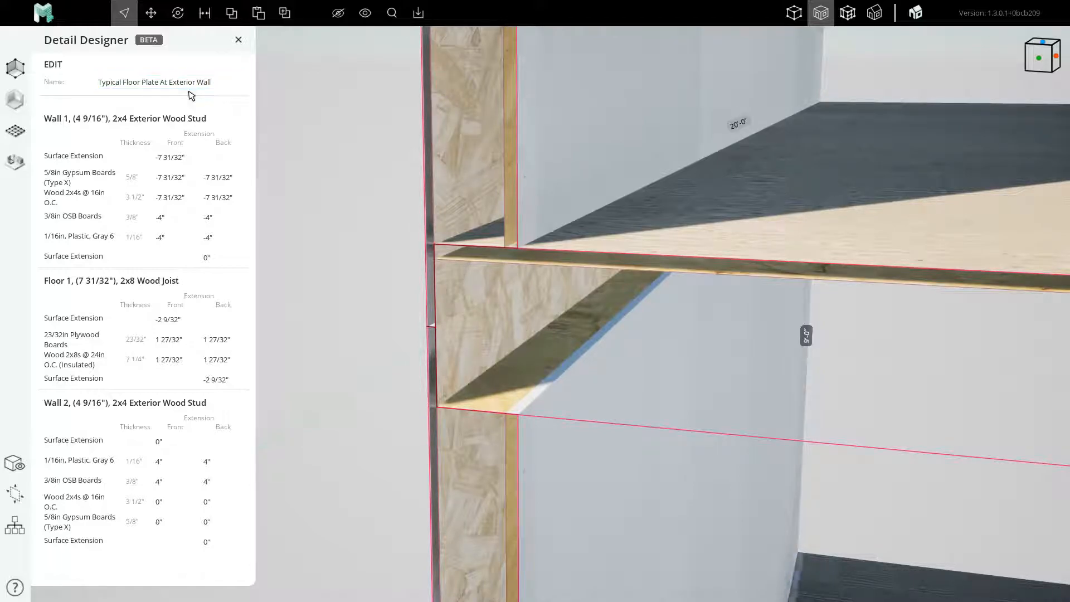
left_click(238, 40)
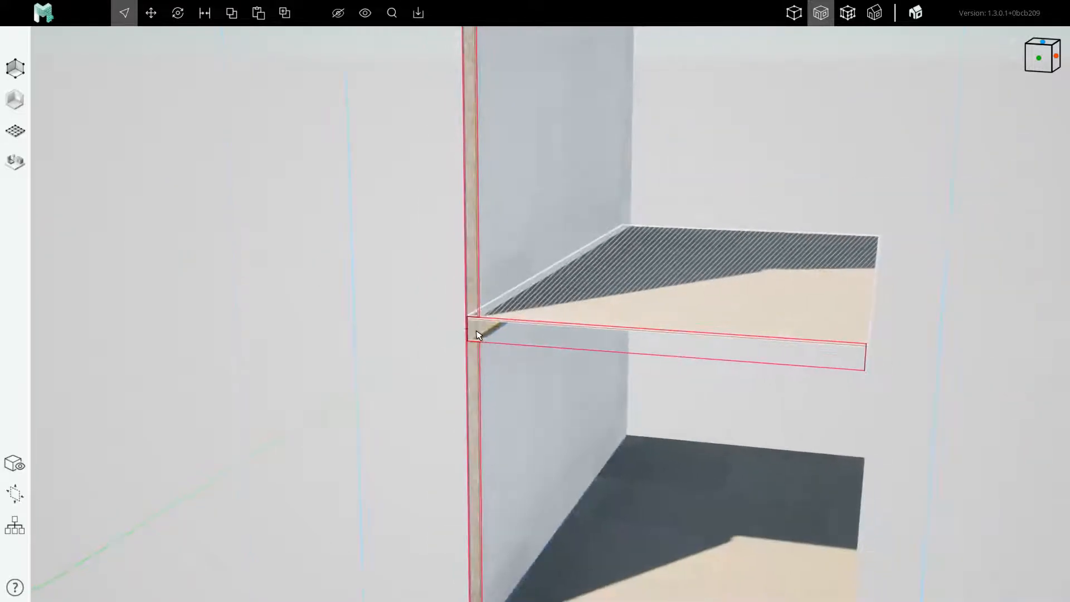